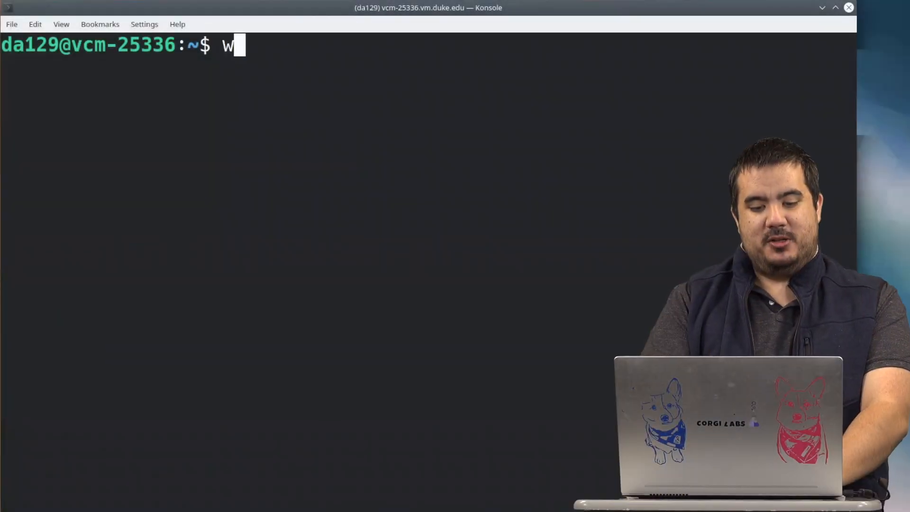
Run 'which git' to show that git is installed at /usr/bin/git
type("hich")
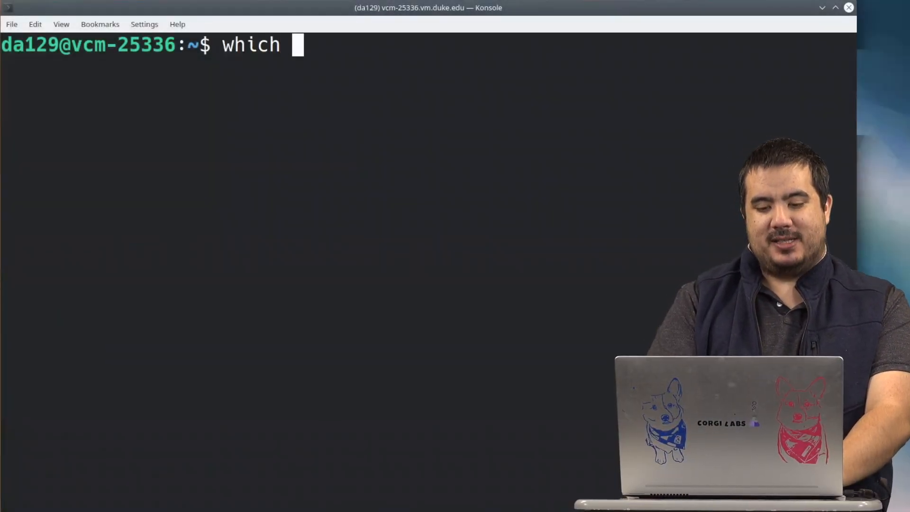
type("git")
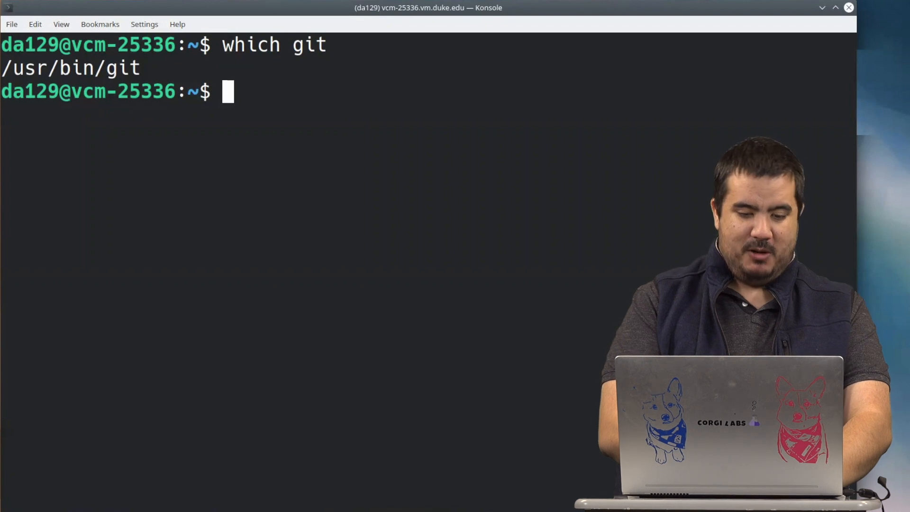
From the root directory, run find -iname git and scroll the permission-denied output
type("cd")
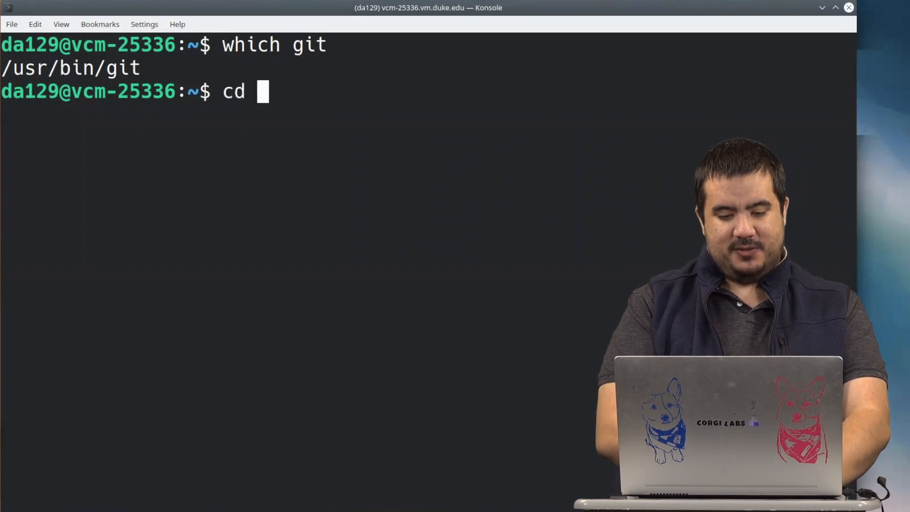
type("/")
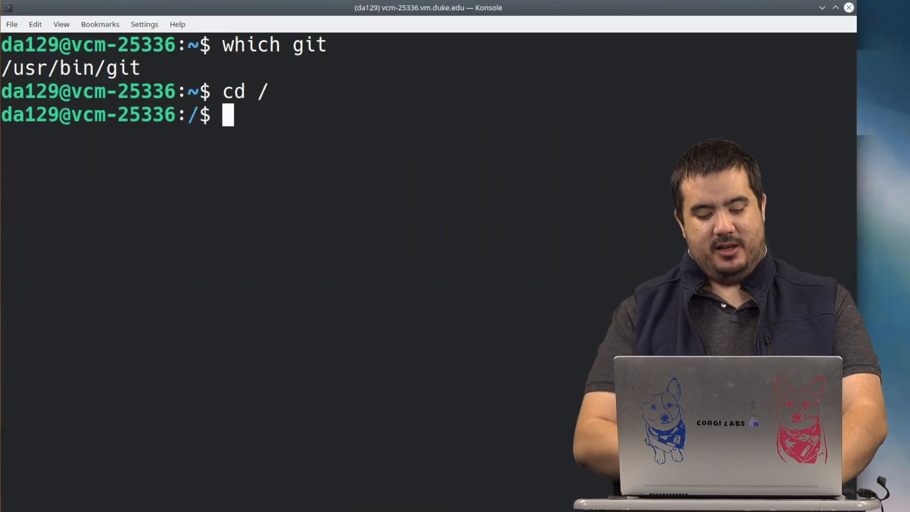
type("find")
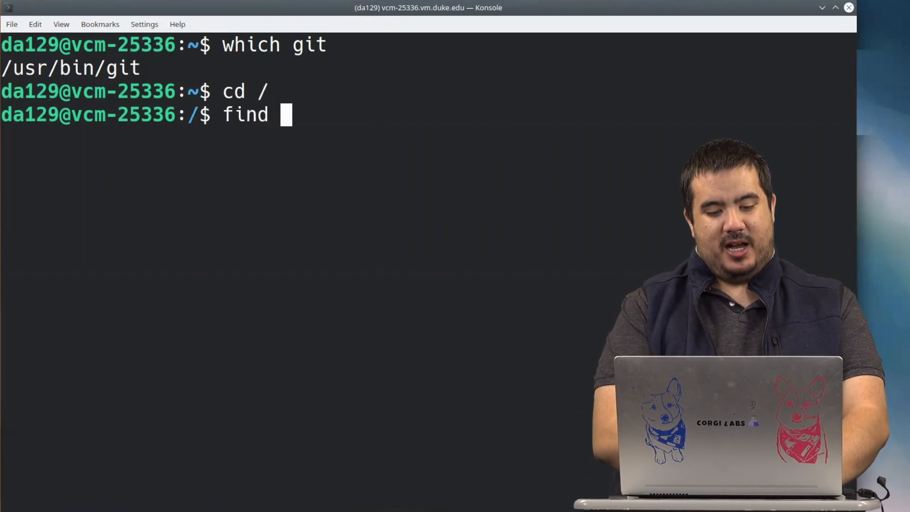
type("-i")
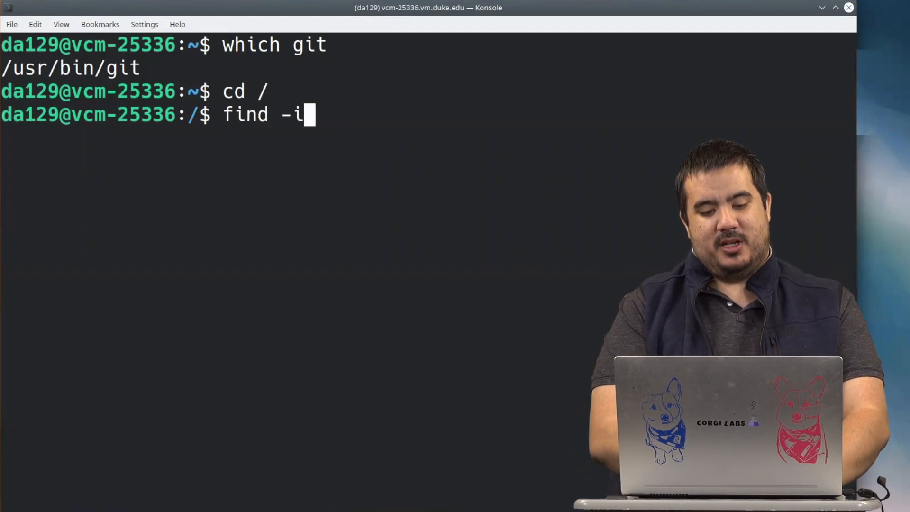
type("name")
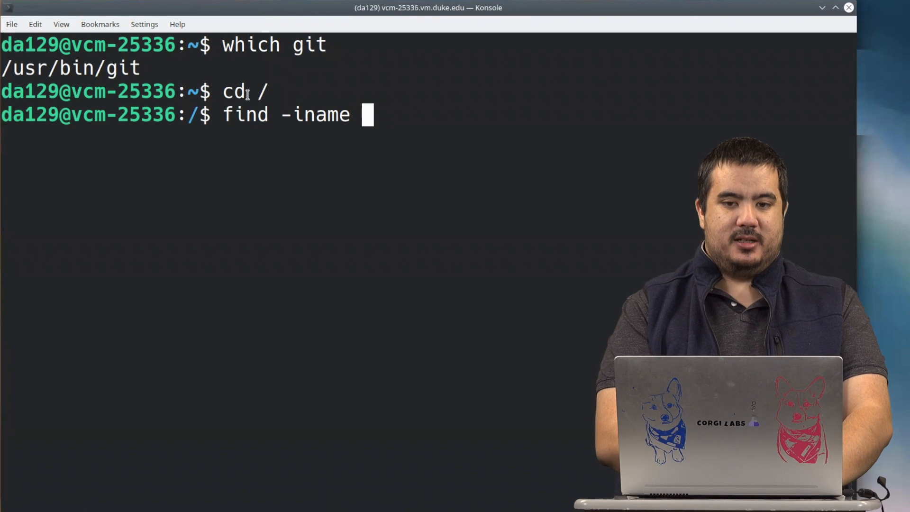
type("git")
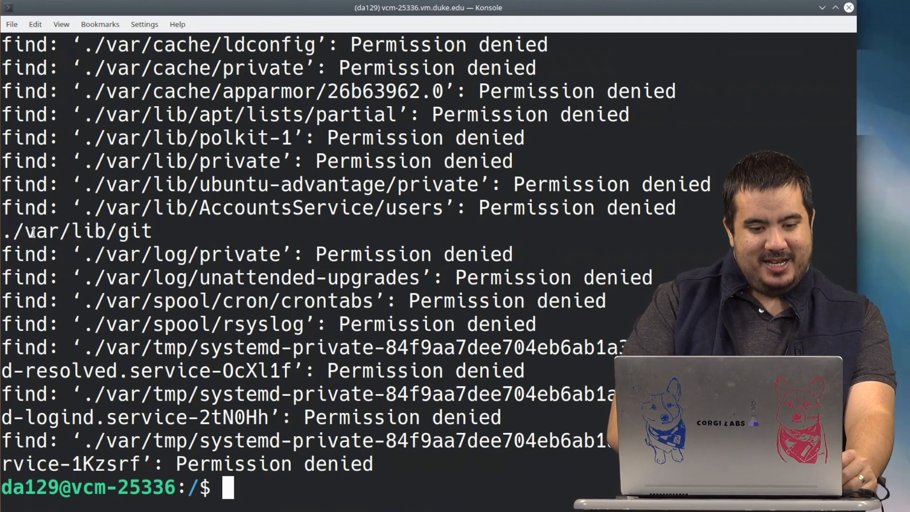
scroll("down", 3)
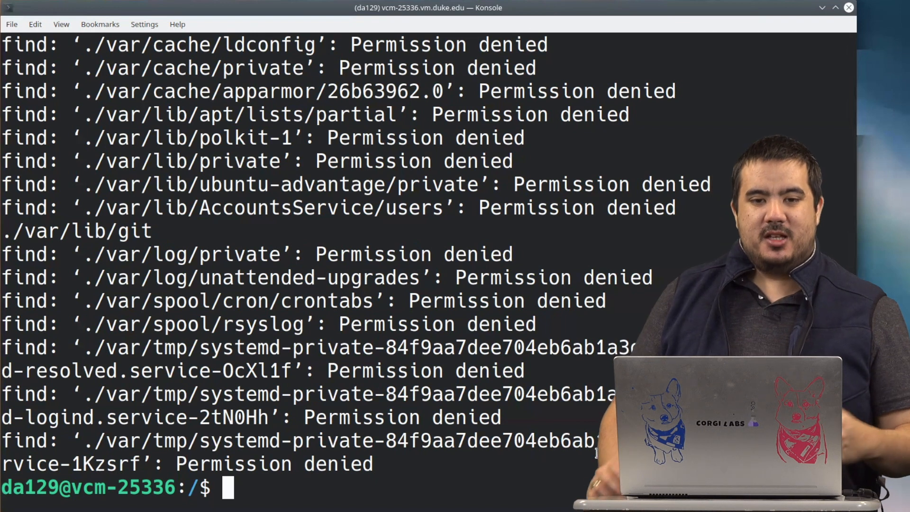
Clear the screen, go home, then up to /home to list da129, rapid and vcm
key("Return")
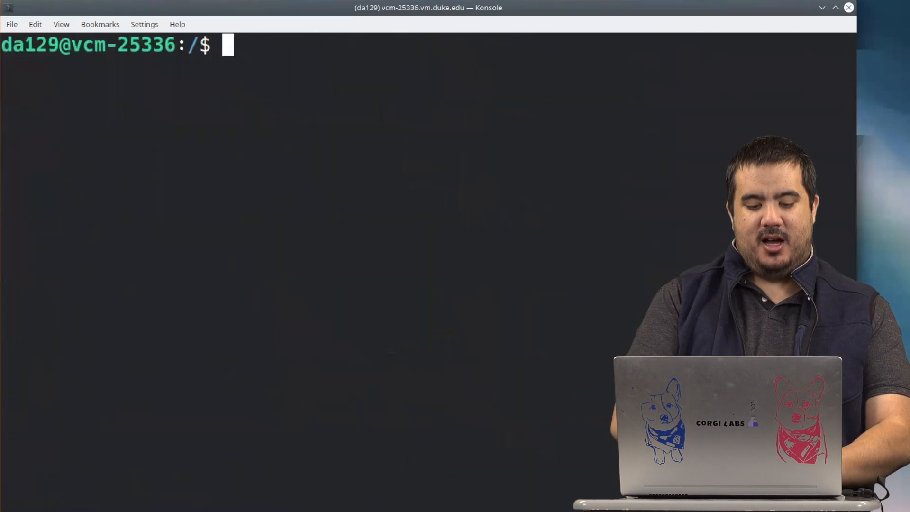
type("cd ~")
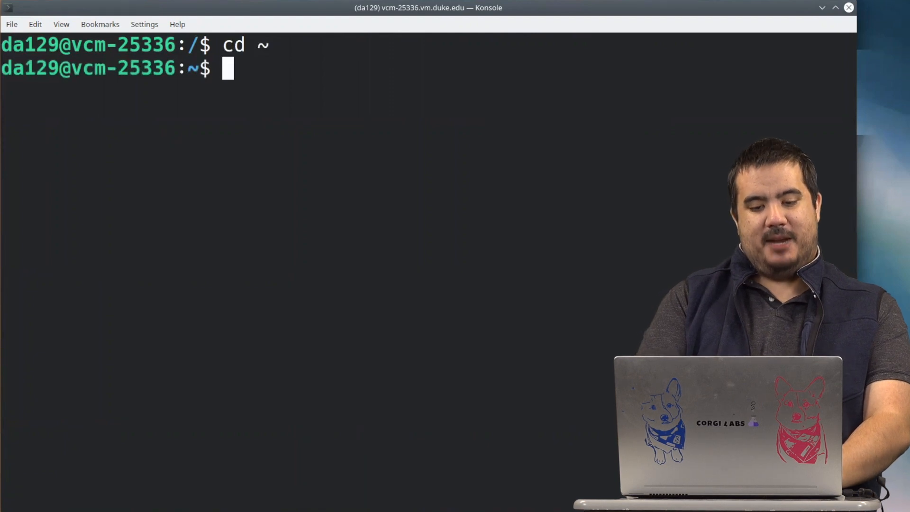
type("cd ..")
type("ls")
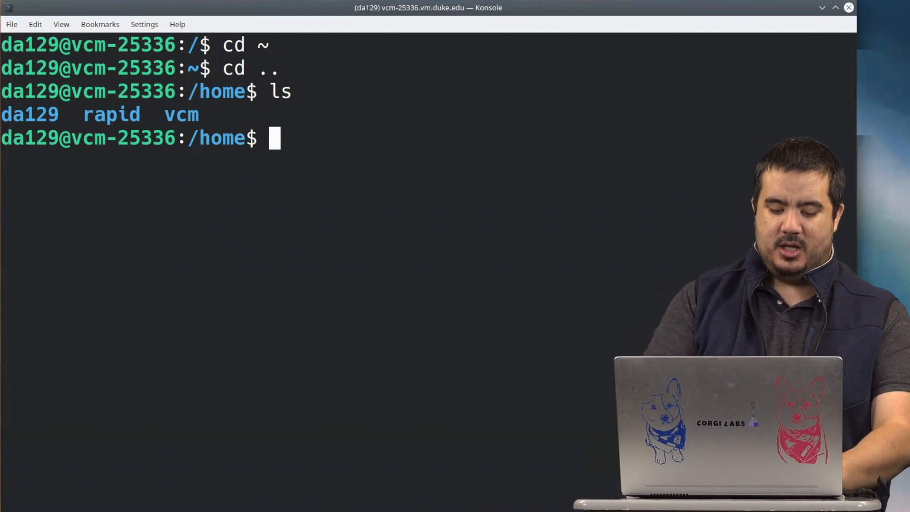
Run find /home -type f -name "*.txt" to reveal file_one.txt, file_two.txt and ipsum.txt
type("find")
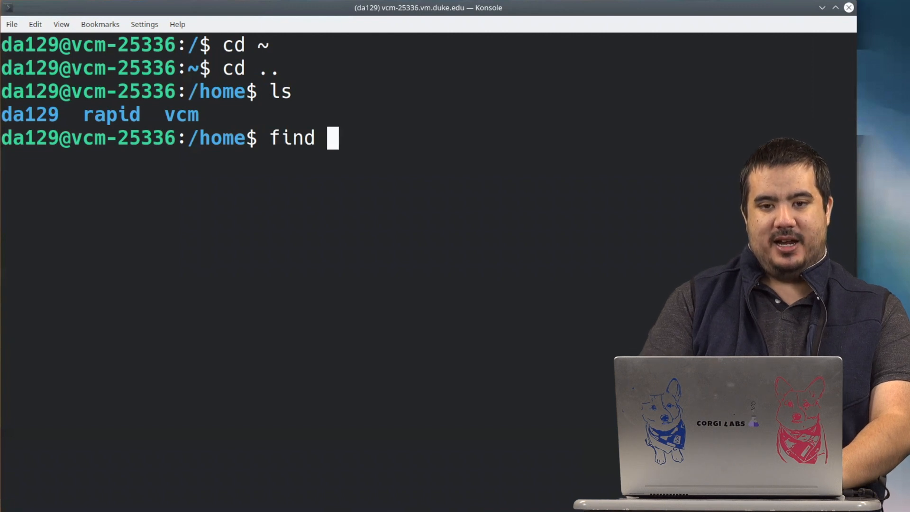
type("/")
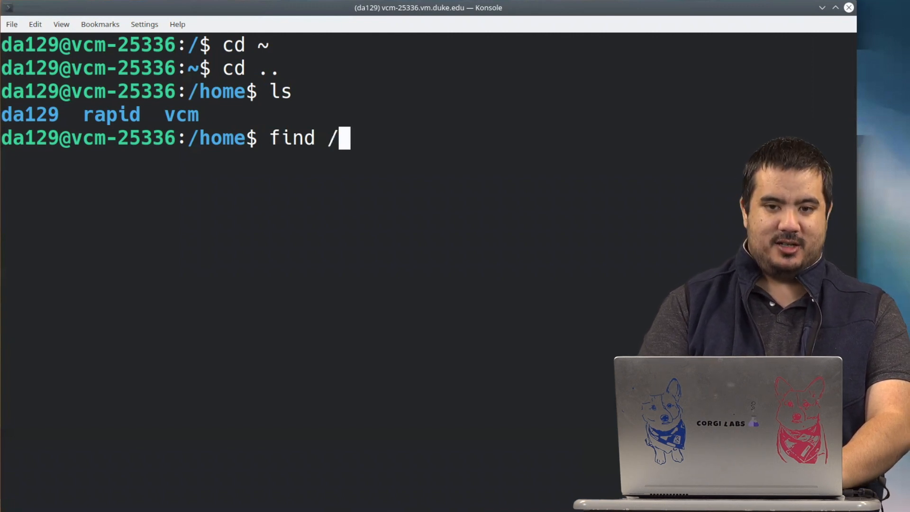
type("ham")
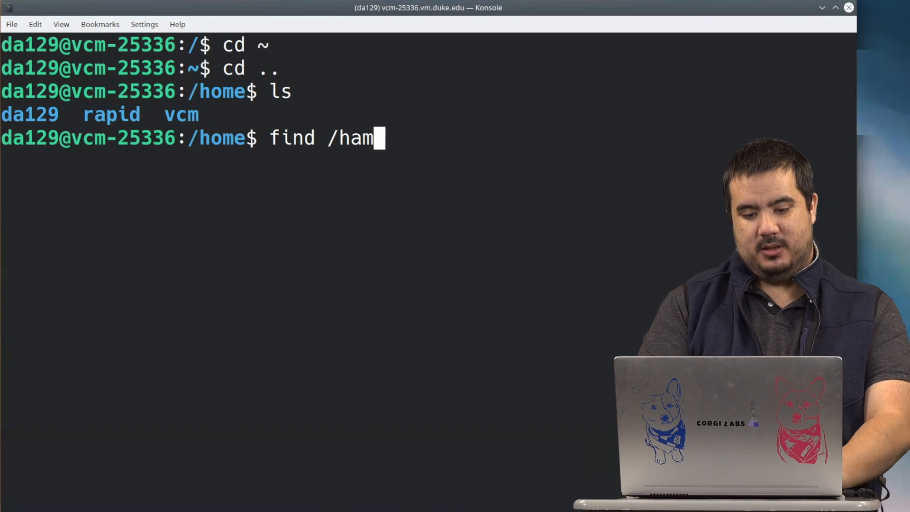
type("ome")
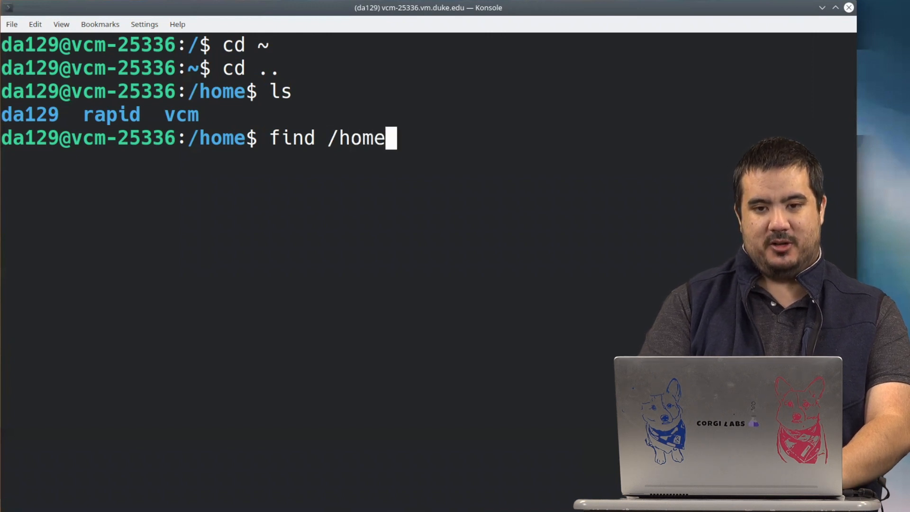
type("-")
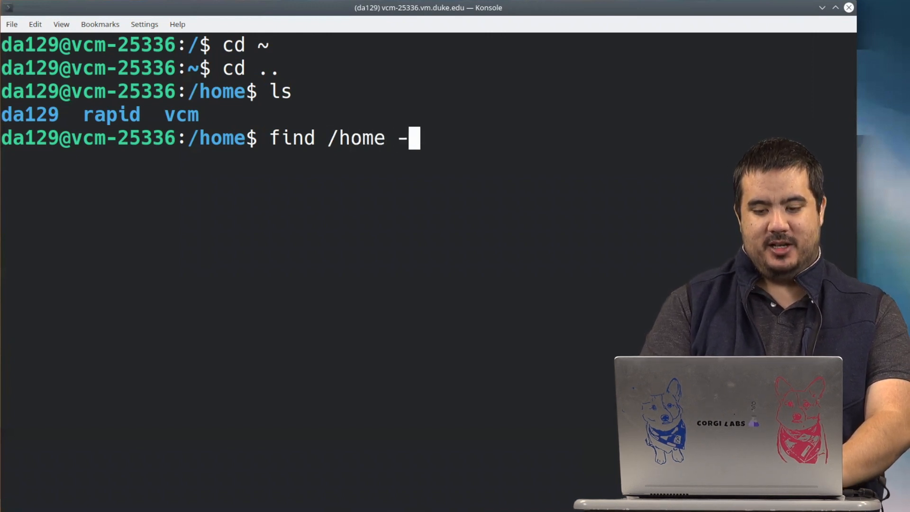
type("type")
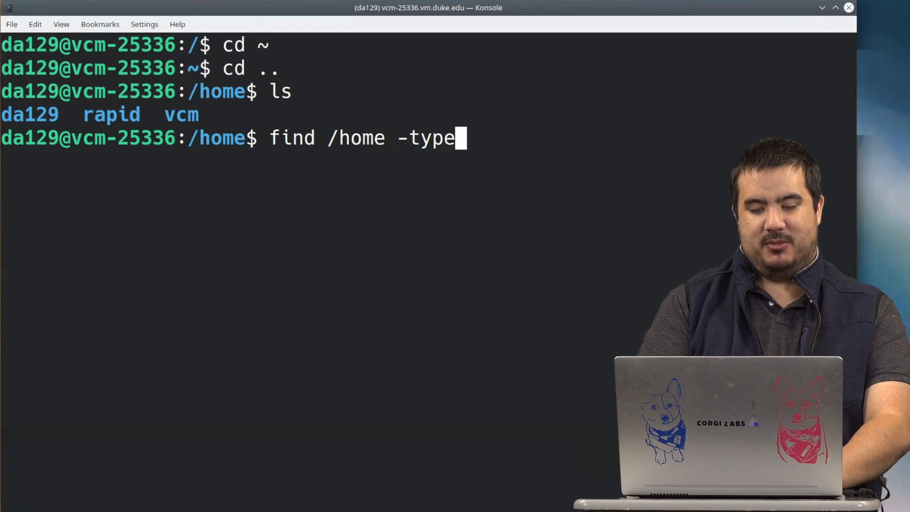
type("f -")
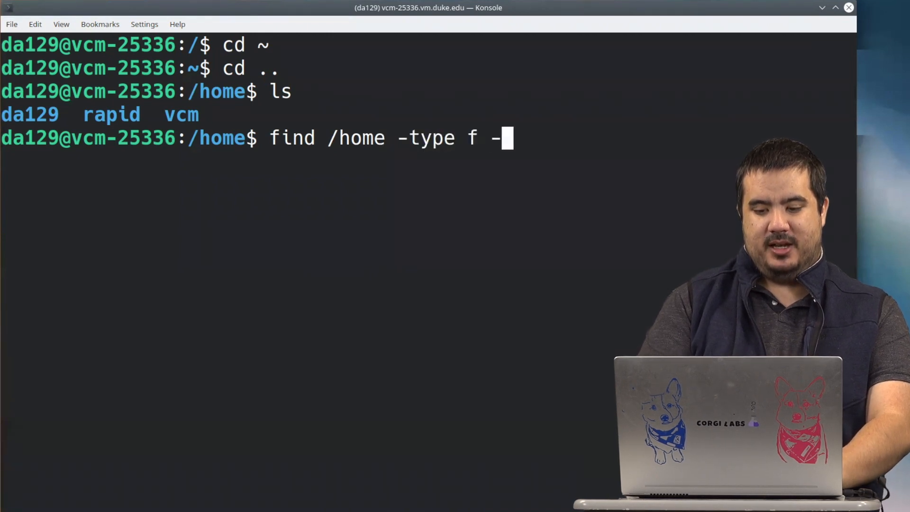
type("name \"")
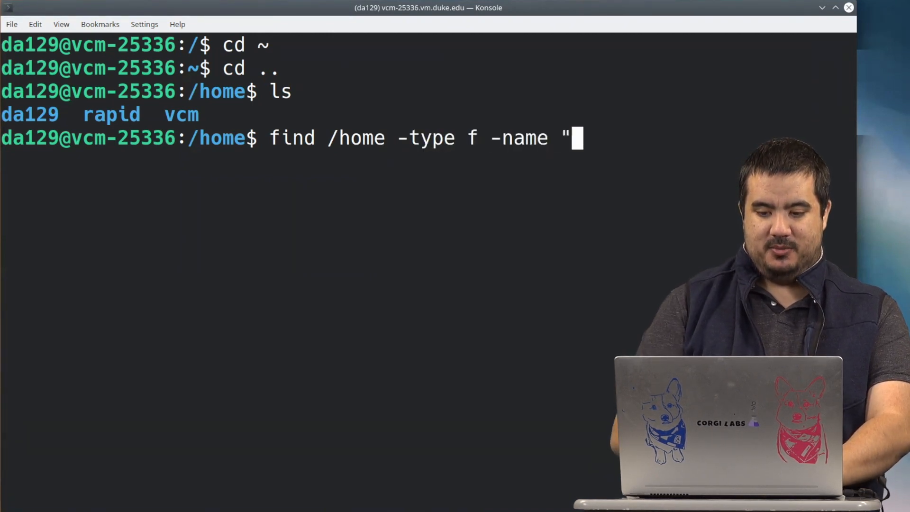
type("\"")
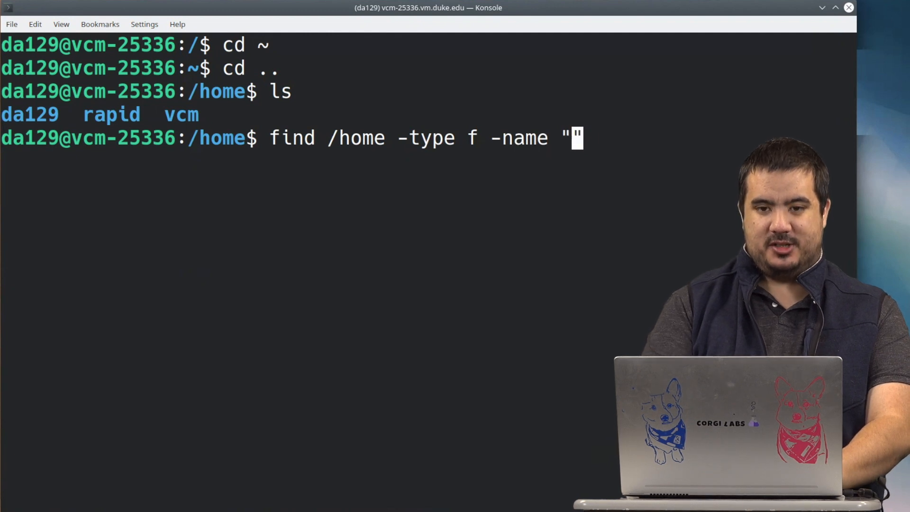
type("*")
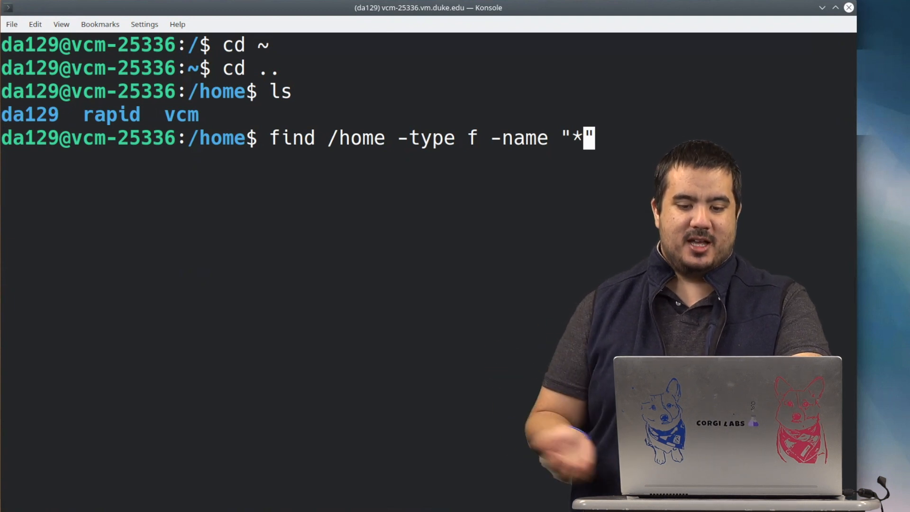
type(".tx")
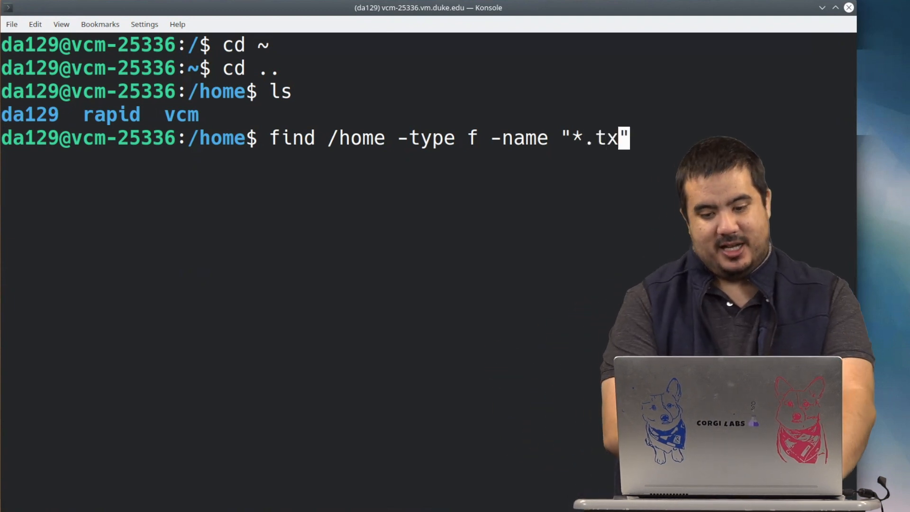
type("t")
type("ls")
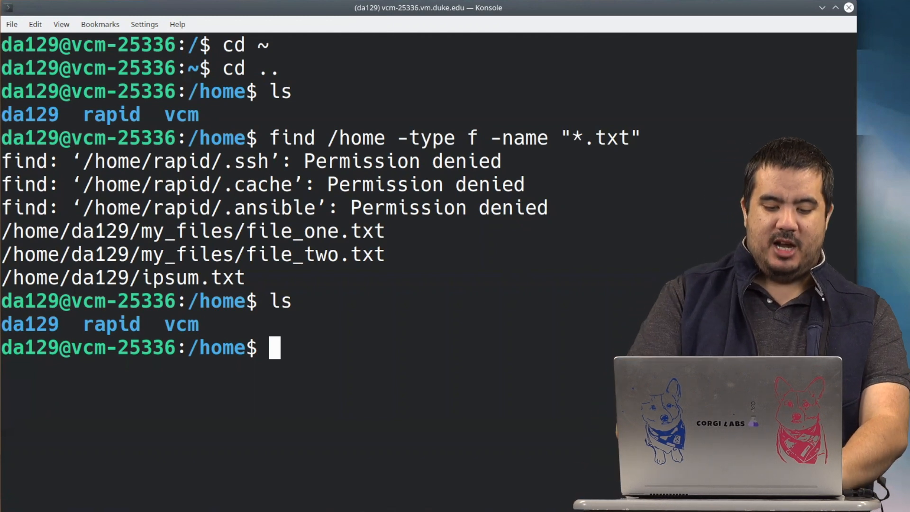
Return to the home directory with cd ~, listing ipsum.txt and my_files
type("cd ~")
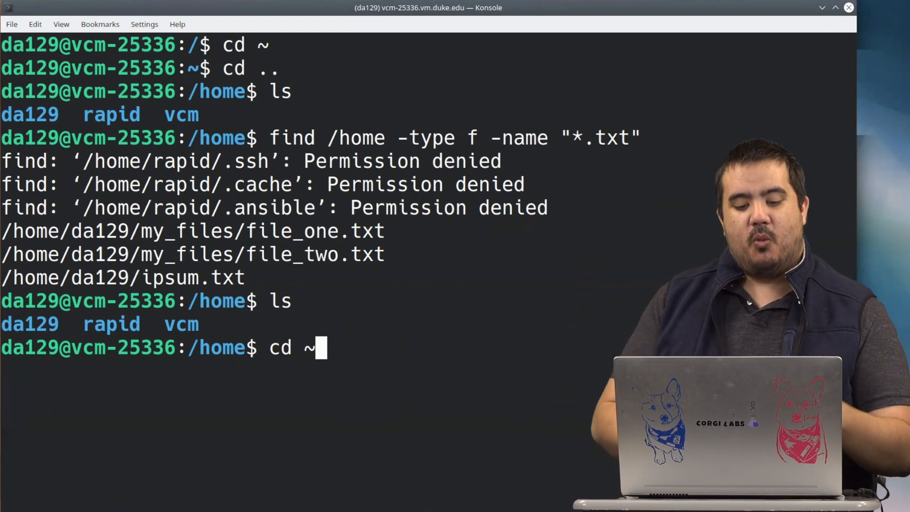
key("Enter")
type("ls")
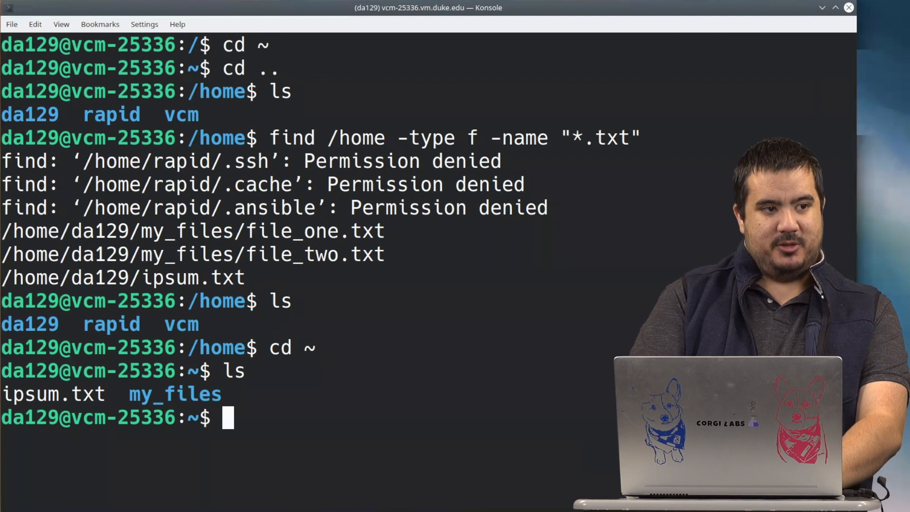
type("grep")
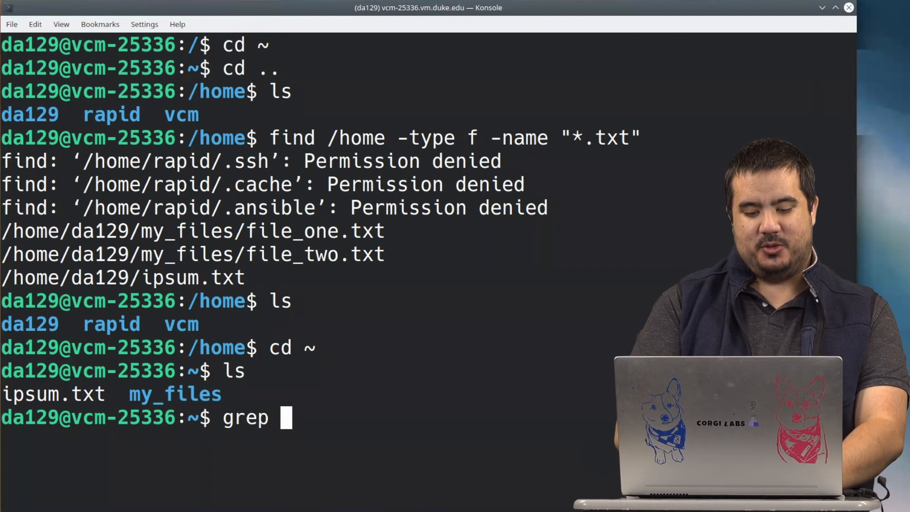
Run grep ls ipsum.txt and highlight the ls match inside jarlsberg
type("ls ipsum.txt")
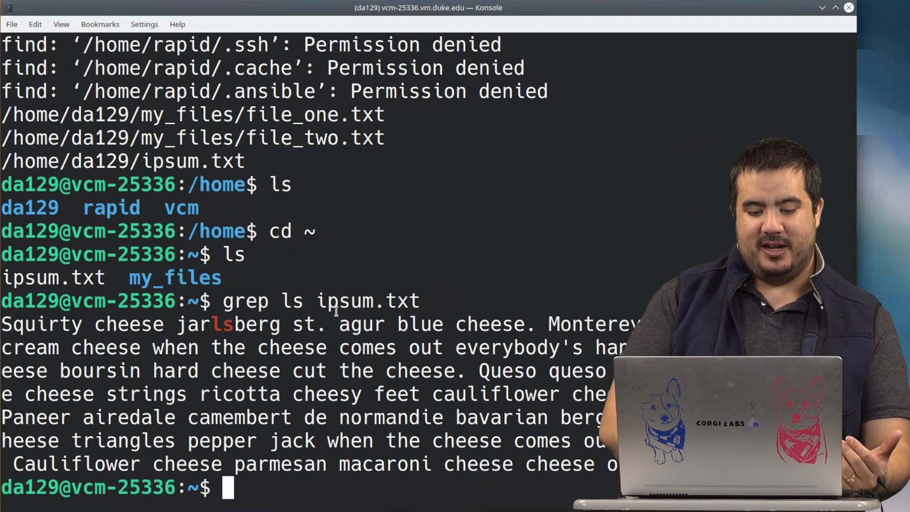
double_click(222, 324)
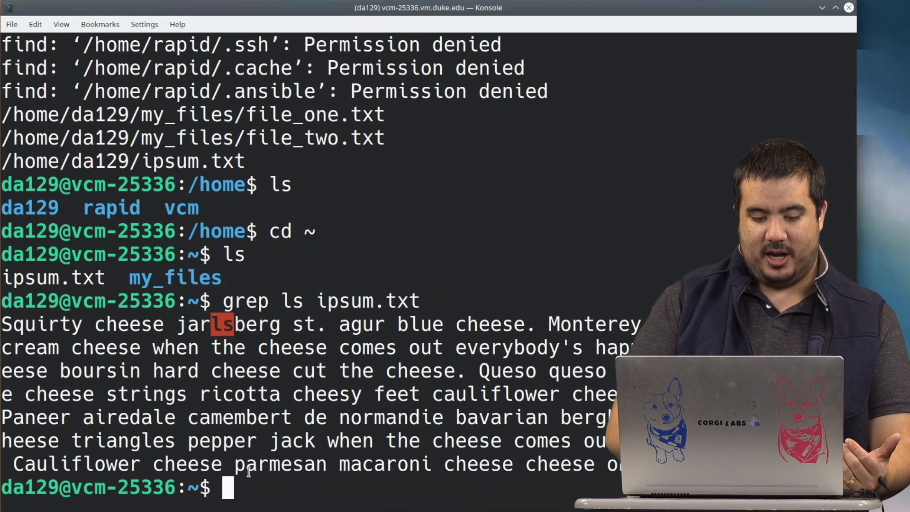
double_click(292, 440)
type("grep jack ipsum.txt")
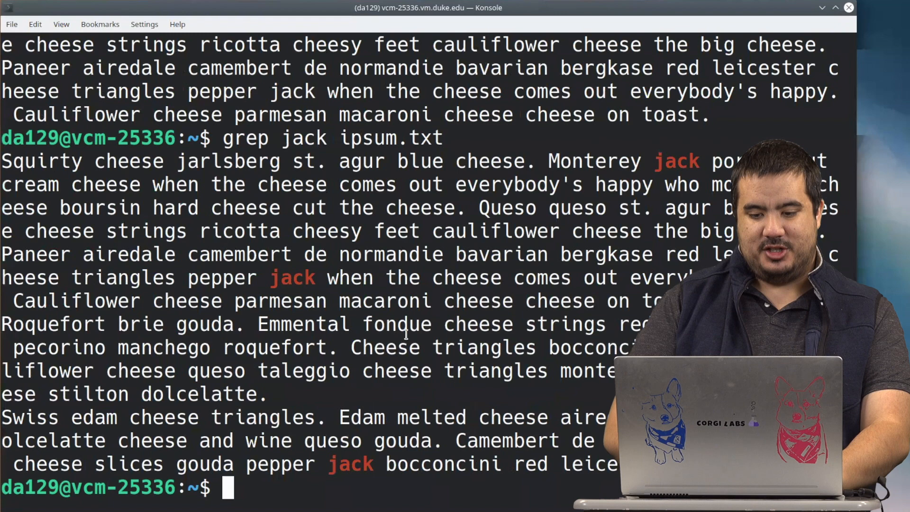
mouse_move(601, 254)
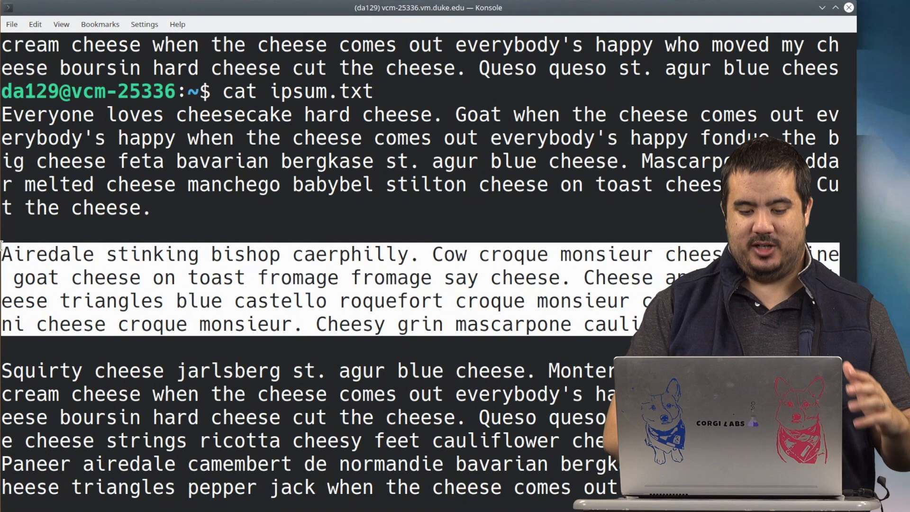
Print ipsum.txt with cat, grep it for jack, then clear to an empty prompt
key("Return")
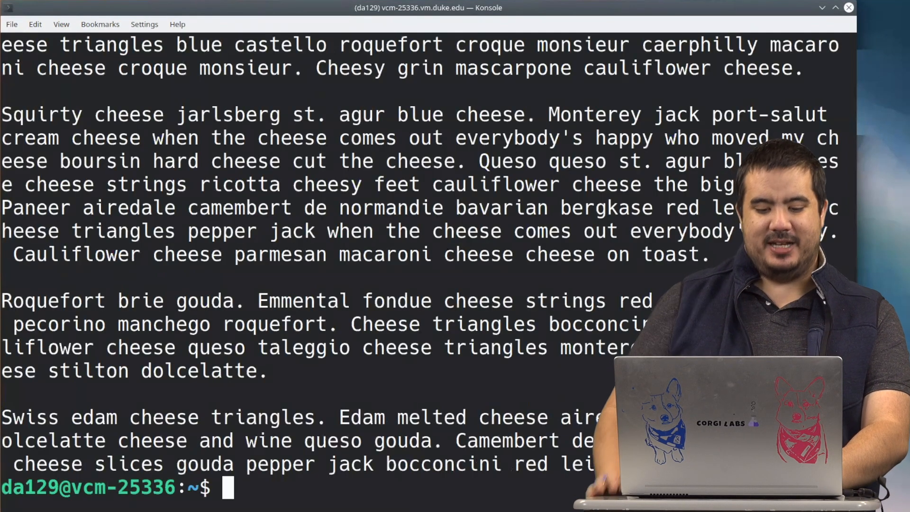
type("cat ipsum.txt")
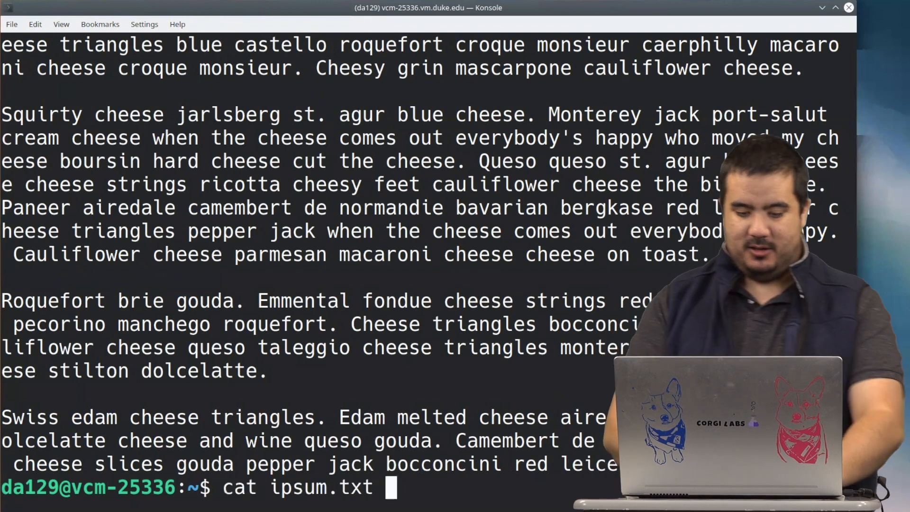
type("grep jack ipsum.txt")
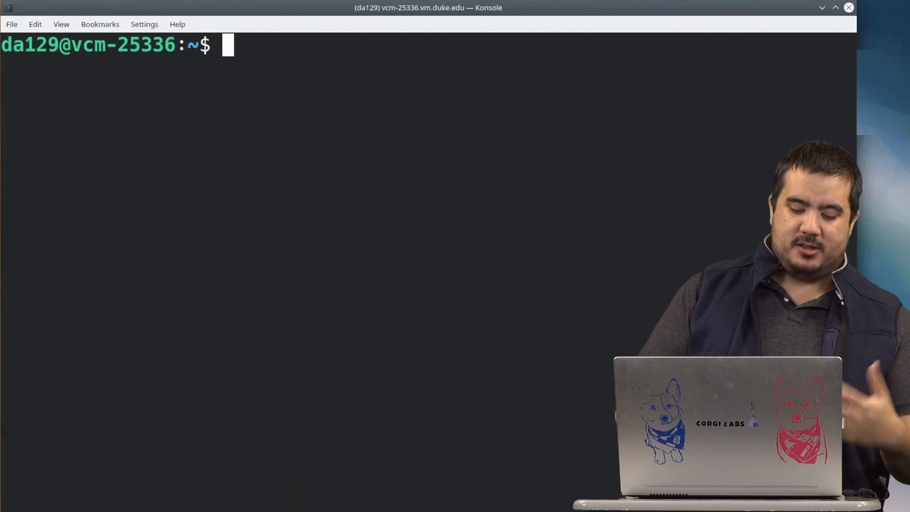
type("cat i")
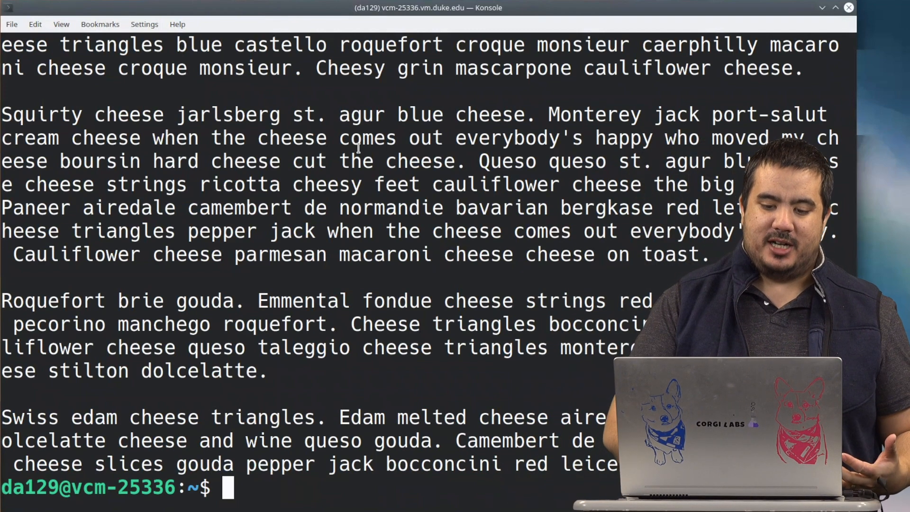
double_click(419, 114)
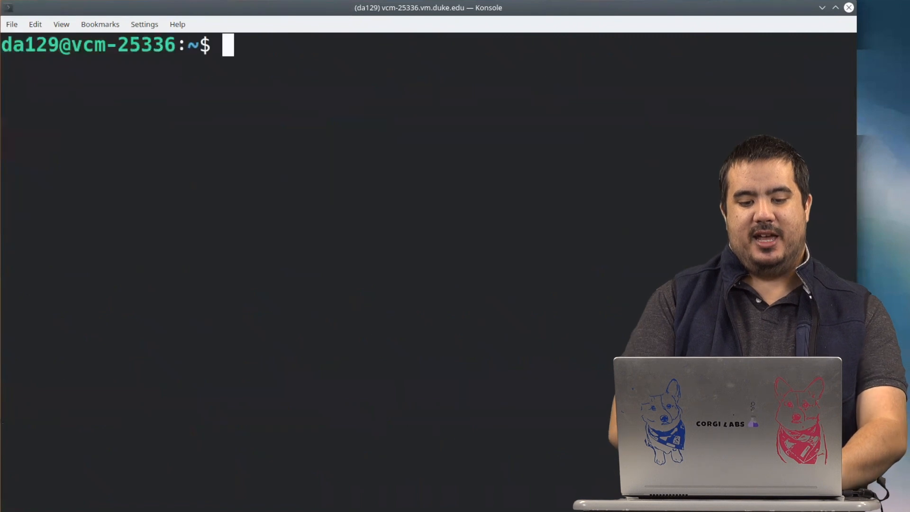
Pipe ipsum.txt through grep blue, showing three paragraphs with blue highlighted
type("cat ipsum.txt")
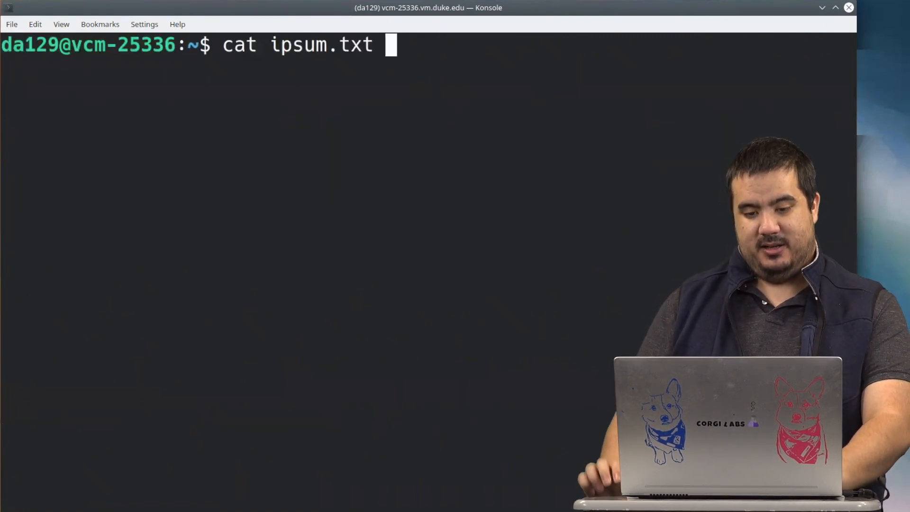
type("|")
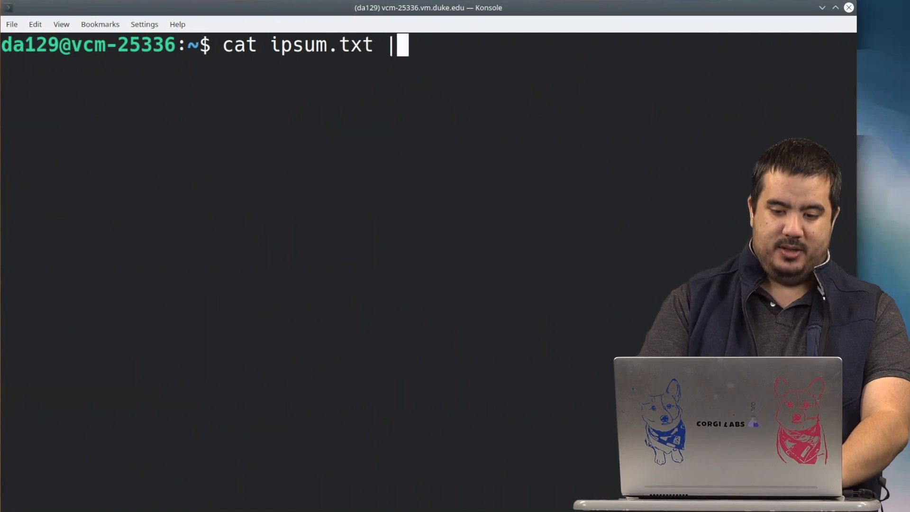
type("grep")
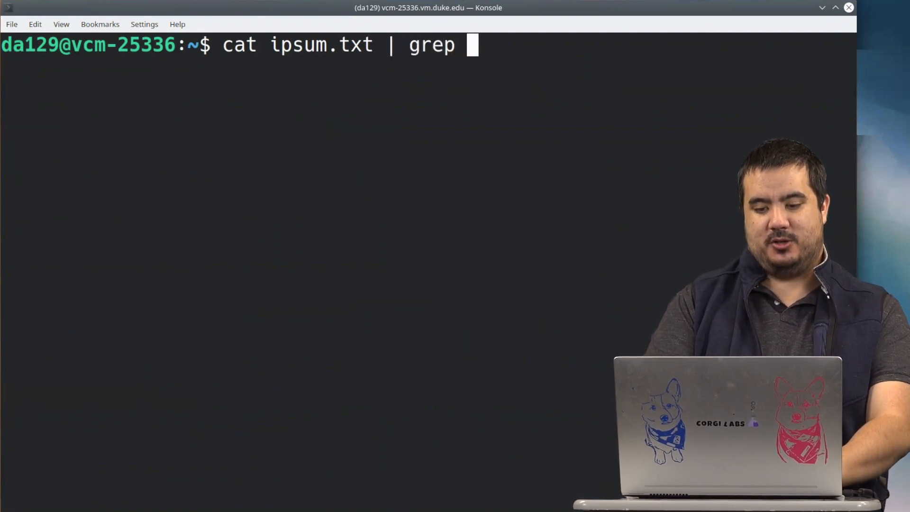
type("blue")
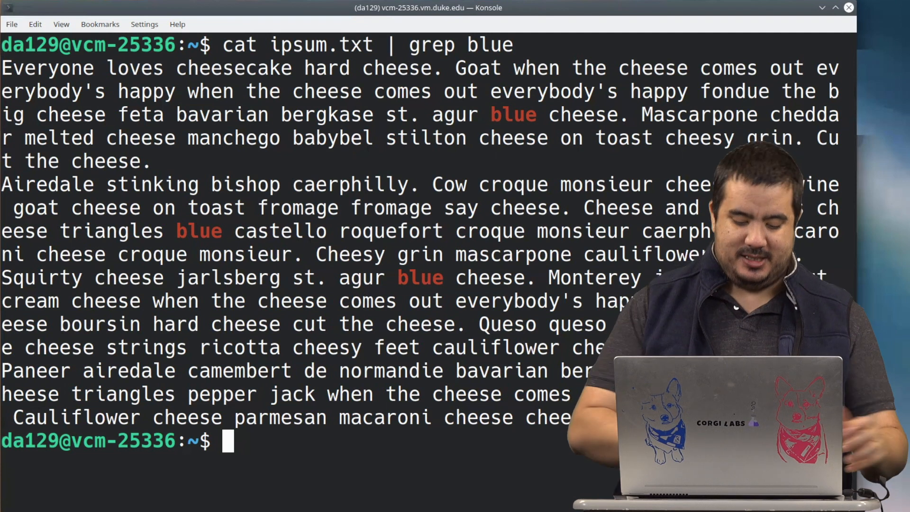
type("cd")
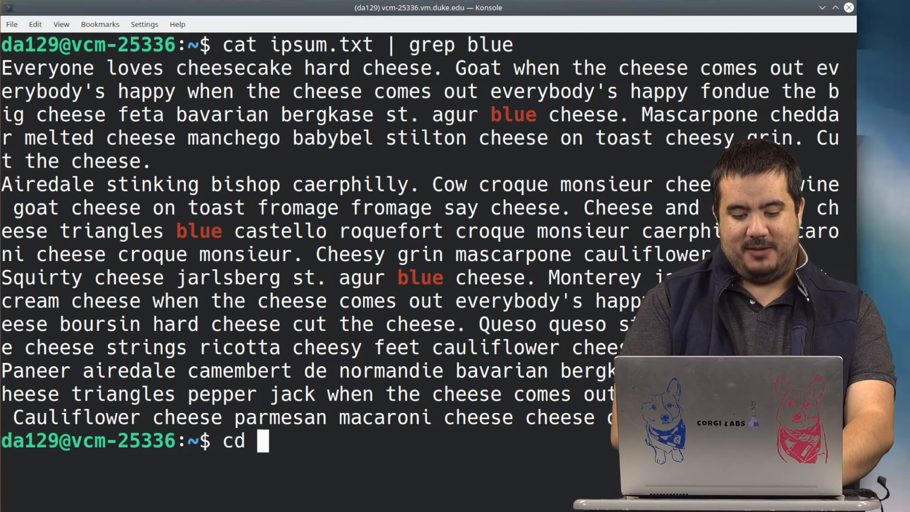
Move to the filesystem root and run find -iname git
type("=")
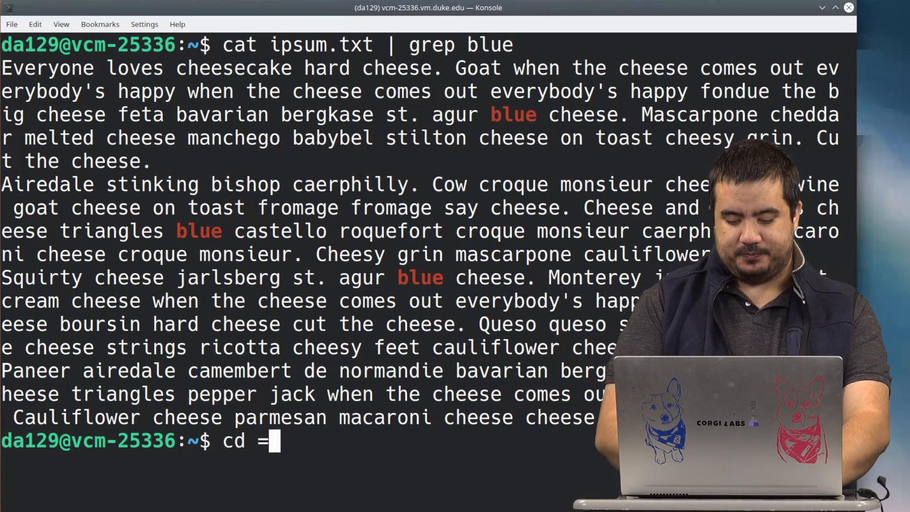
key("Return")
type("ls")
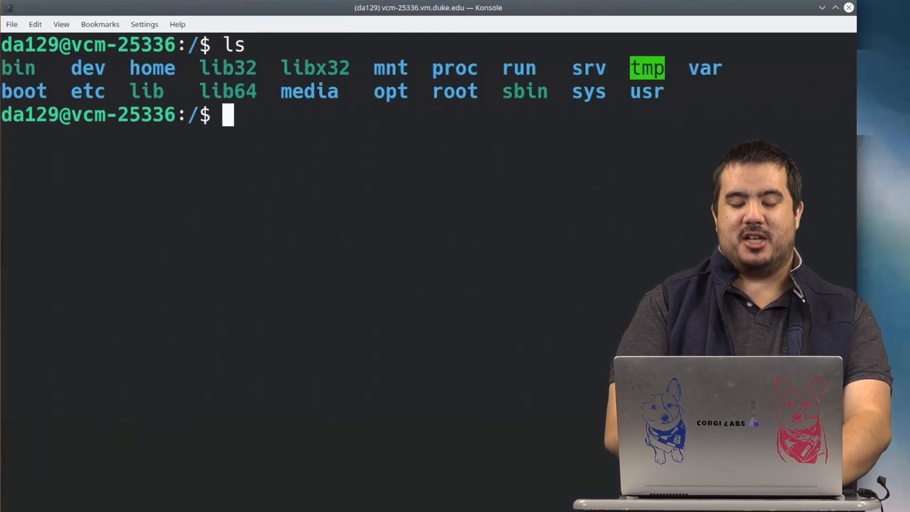
type("find -i")
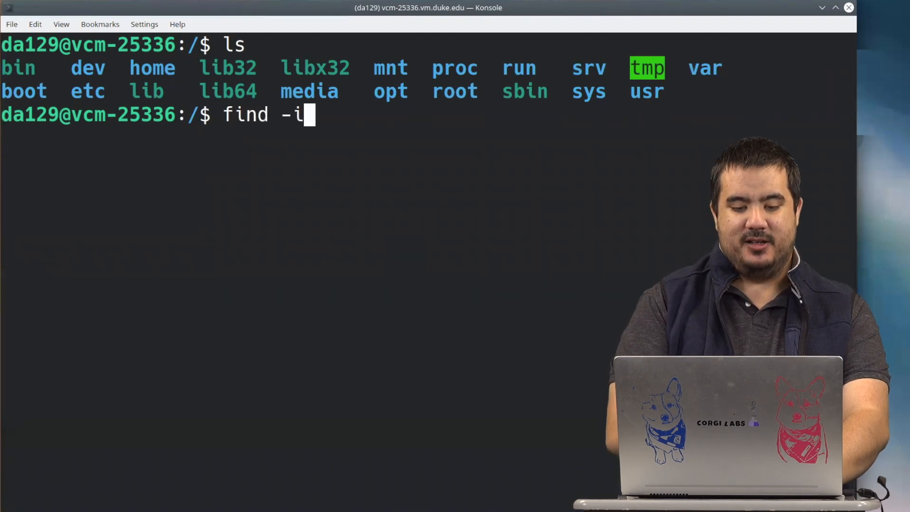
type("name git")
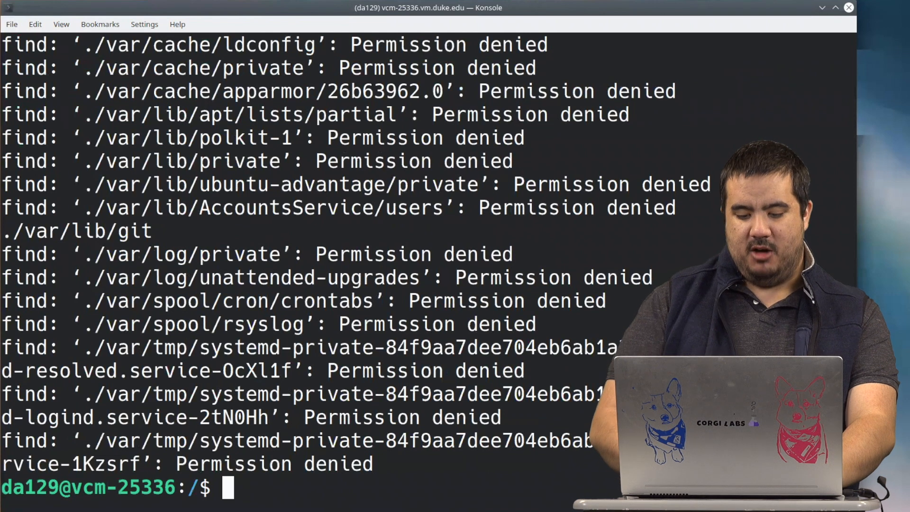
Filter the find -iname git output through grep git and scroll the results
type("find -iname git")
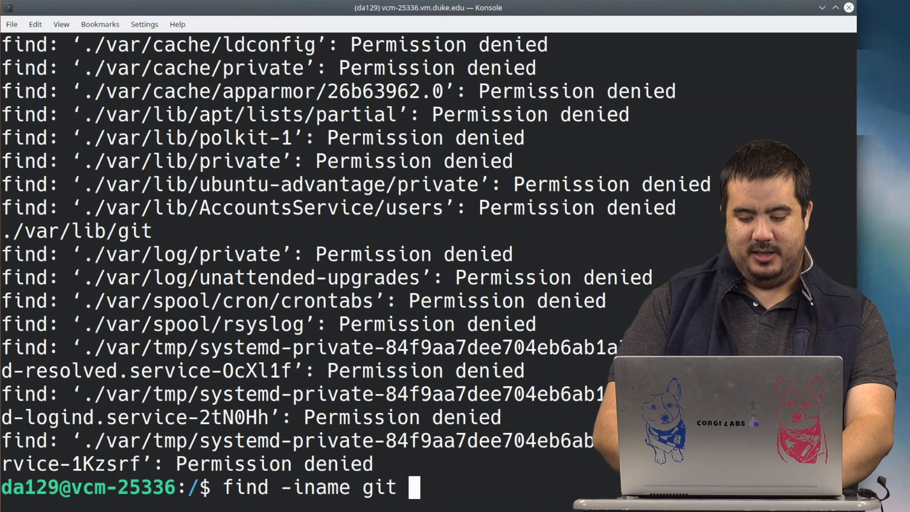
type("| gre")
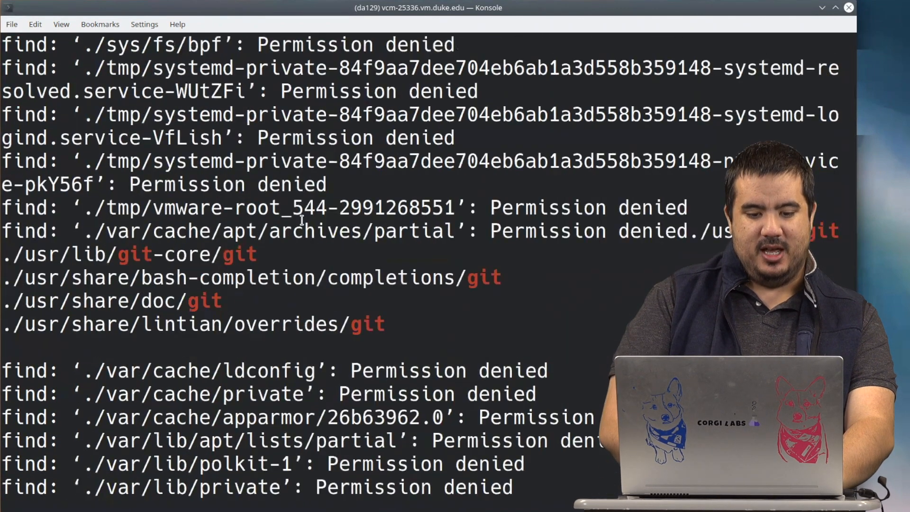
scroll("down", 3)
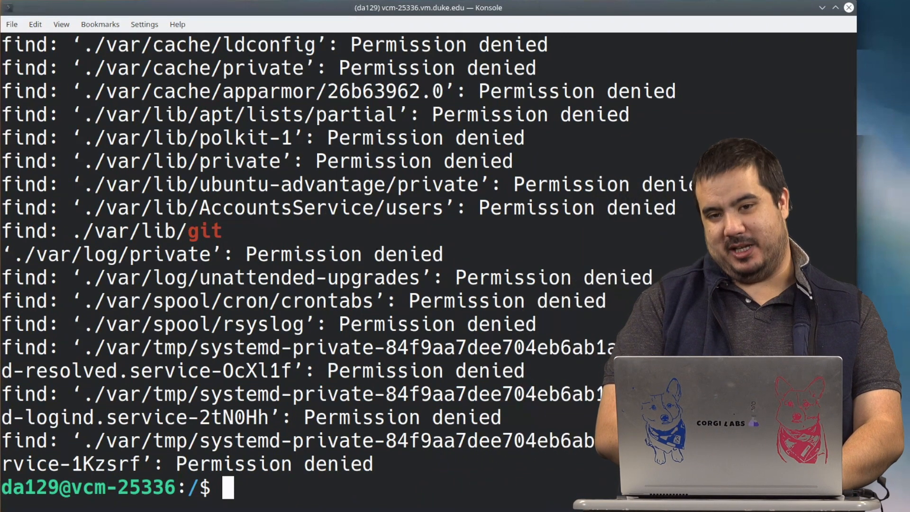
Return home with cd ~ and list the session's command history, entries 170–188
type("cd ~")
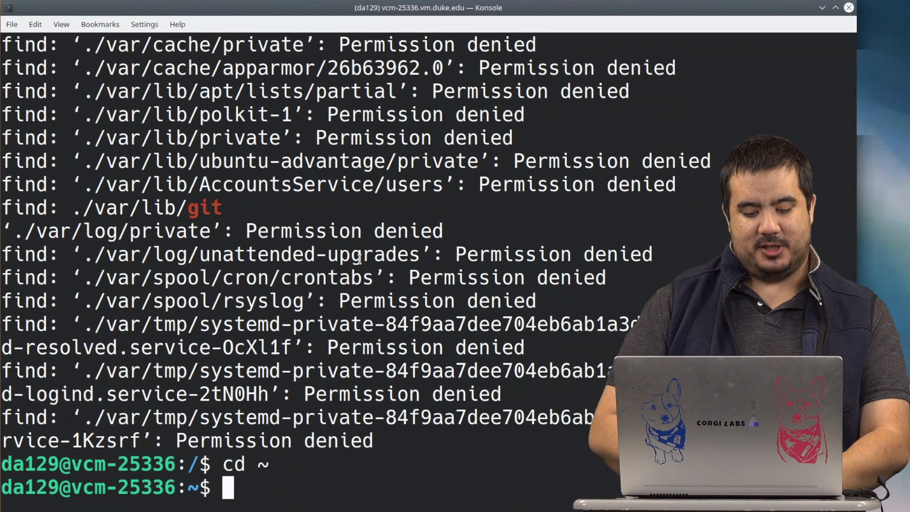
type("hist")
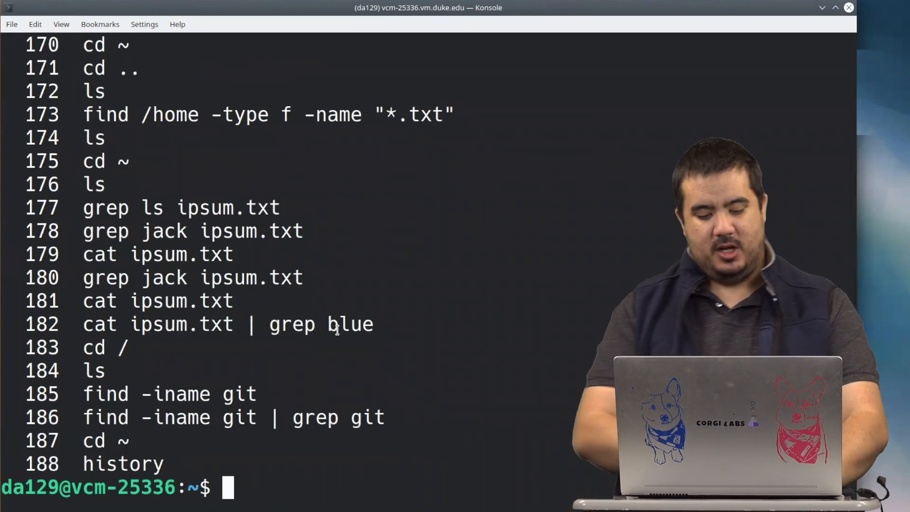
type("history")
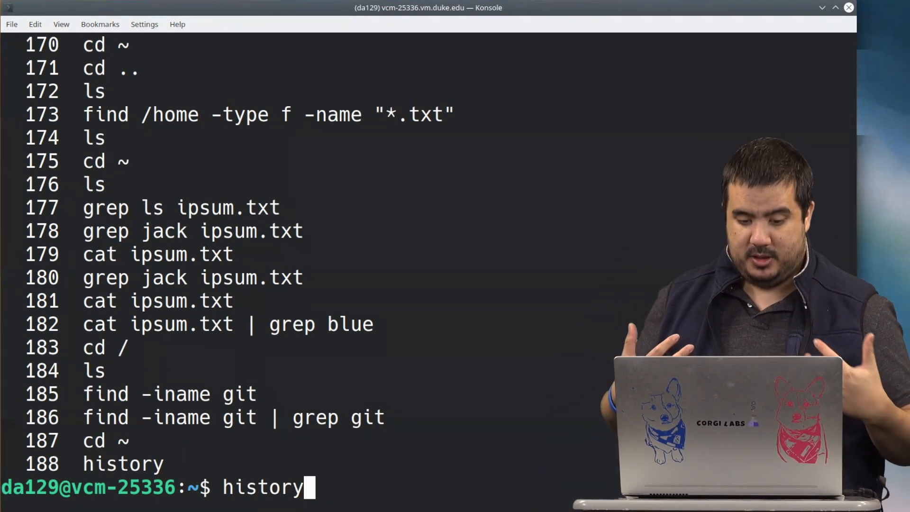
type("|")
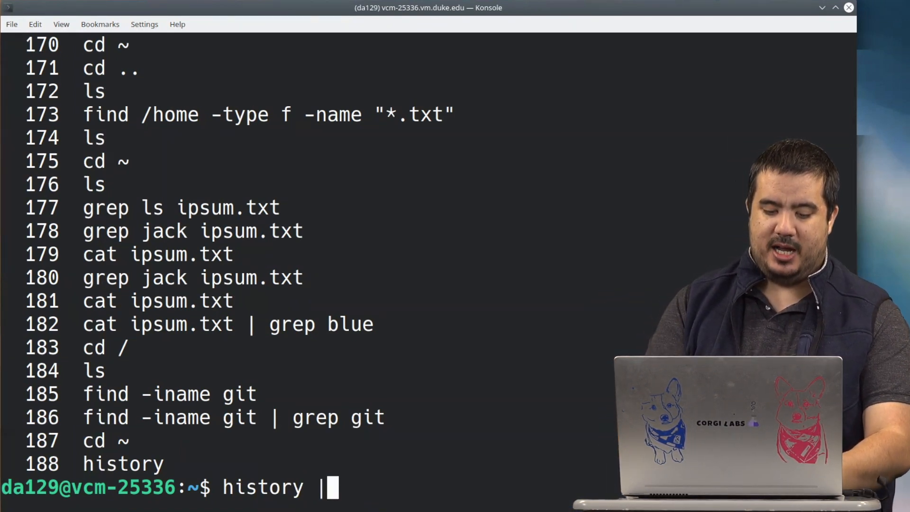
type("grep")
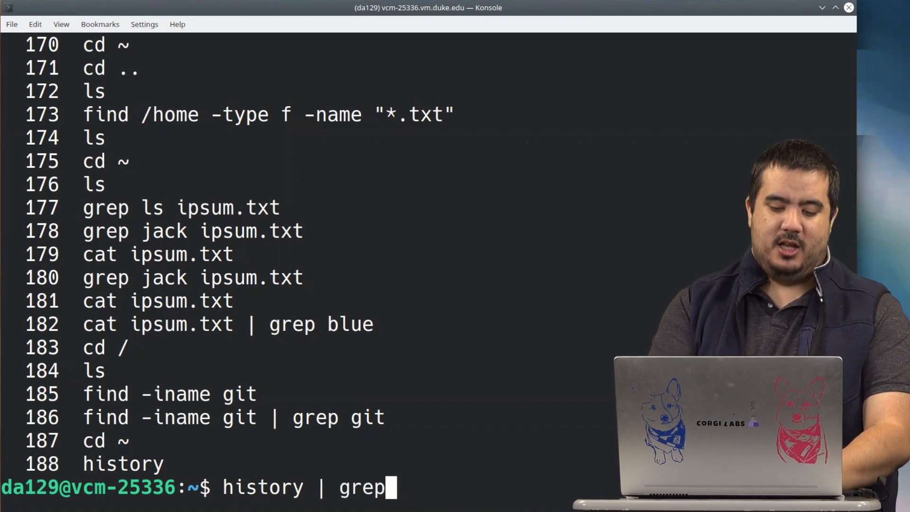